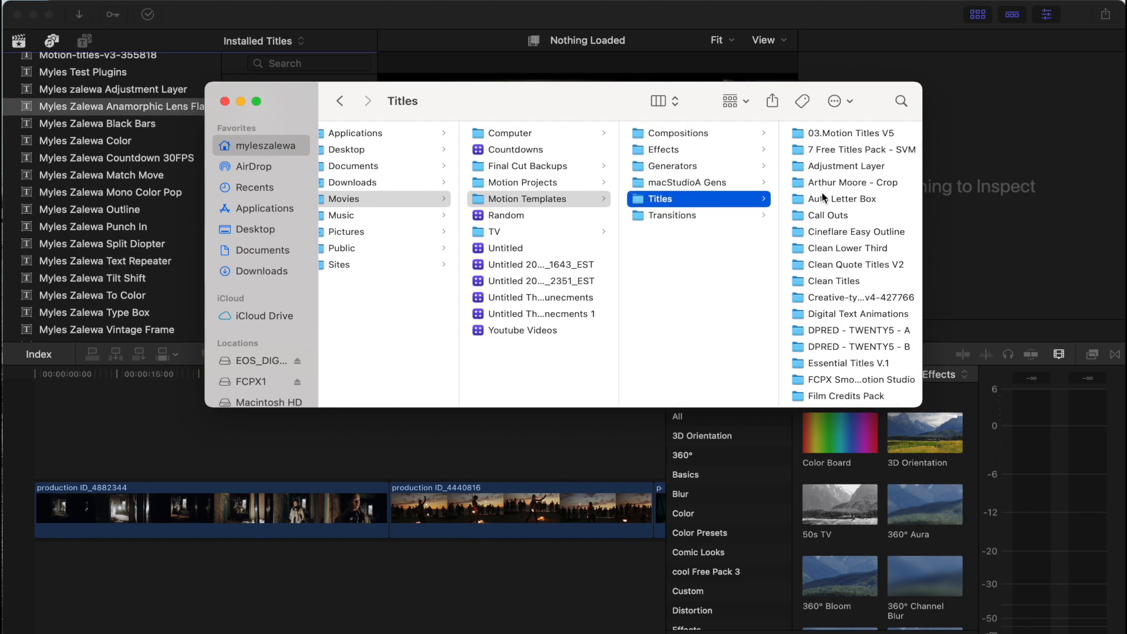
Scroll the Titles browser to reach the MZ Anamorphic Lens Flare title
scroll(down, 3)
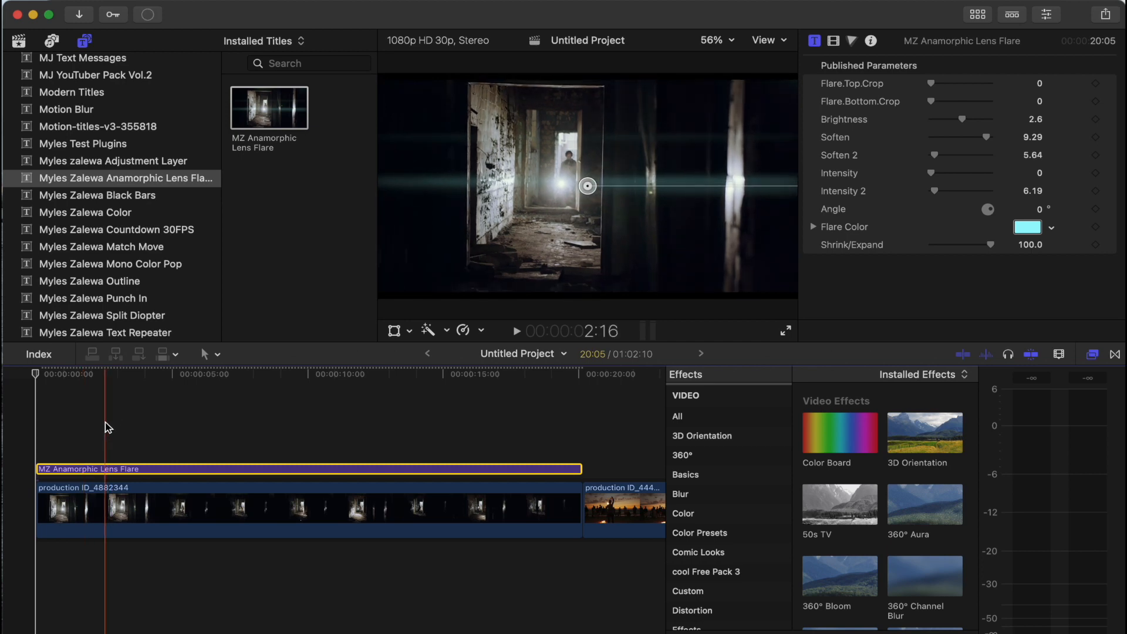
Try the flare's bottom crop and return it to 0, then set the top crop to 1032
click(515, 331)
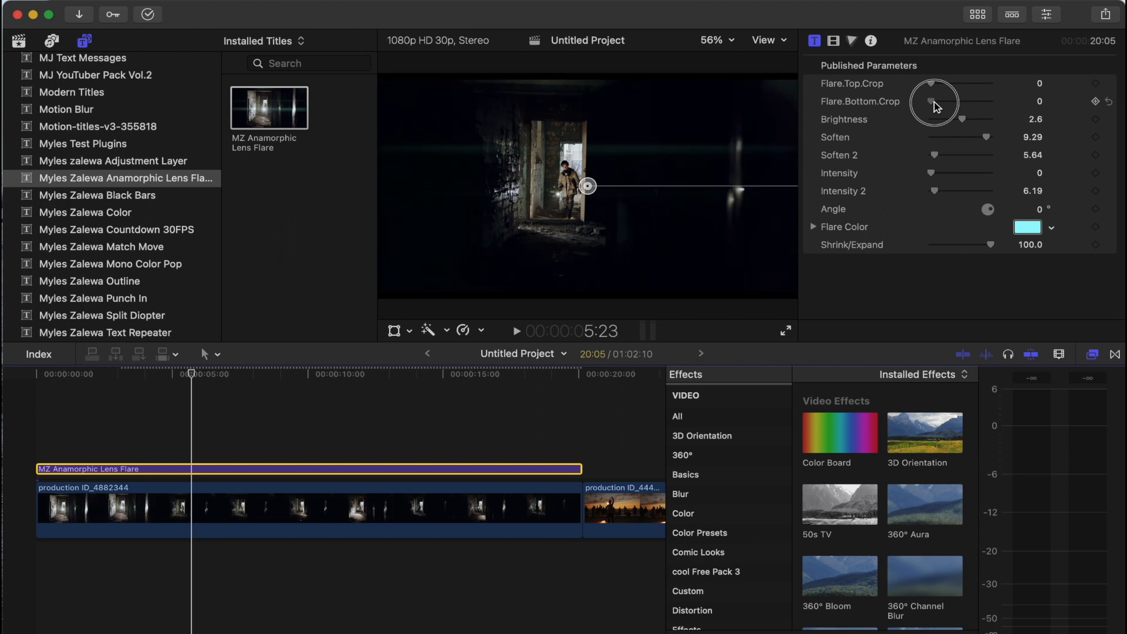
drag(934, 101, 1029, 101)
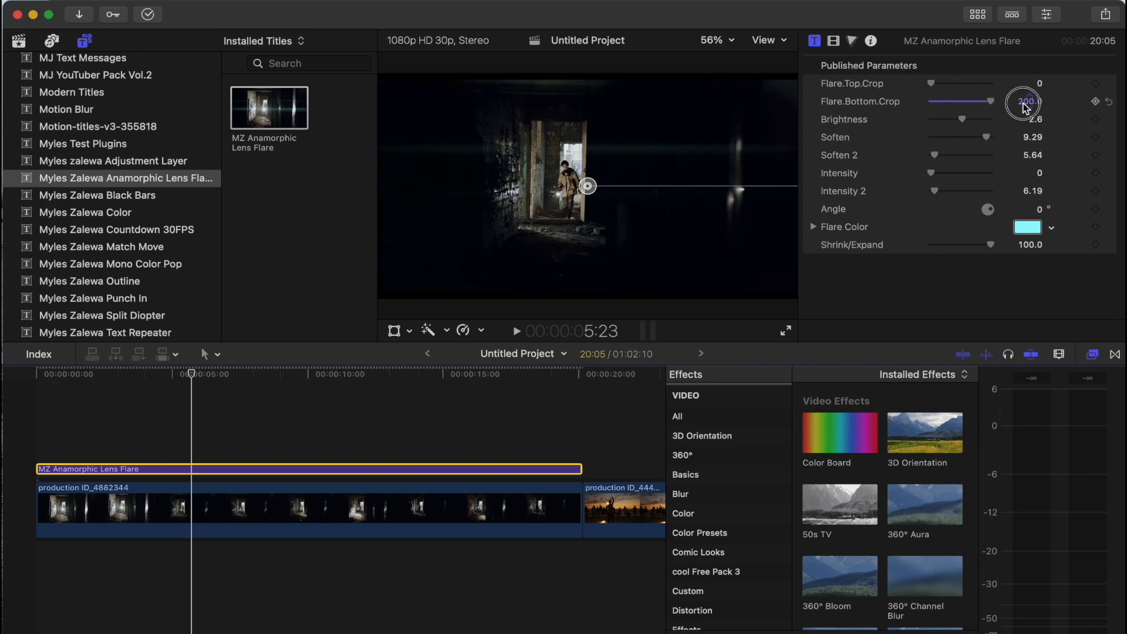
drag(1026, 101, 1032, 101)
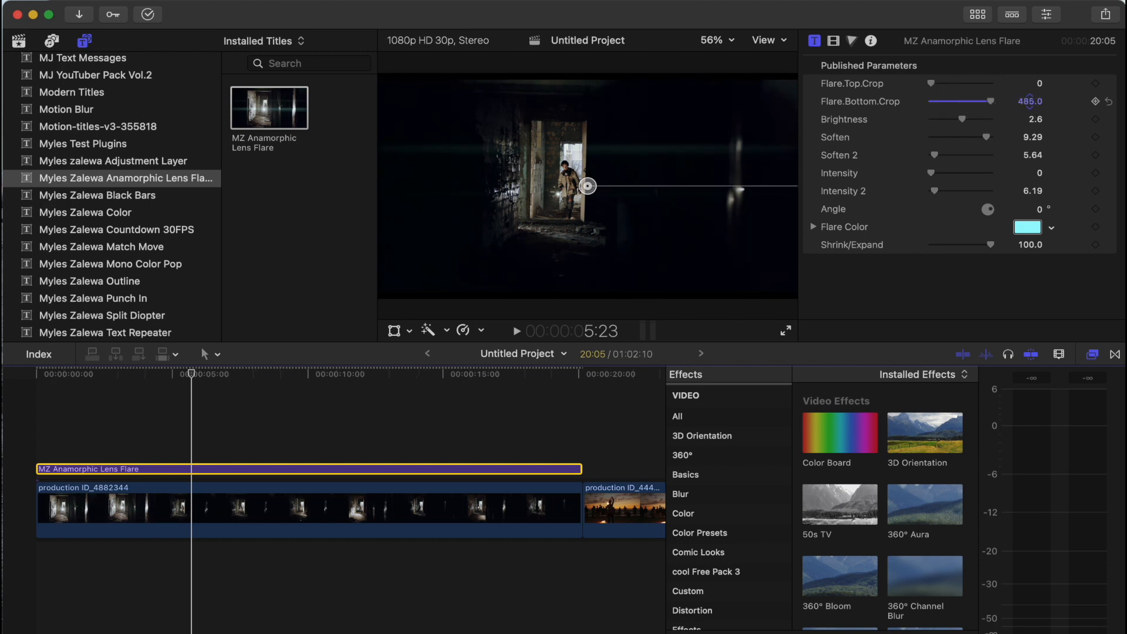
drag(971, 100, 992, 101)
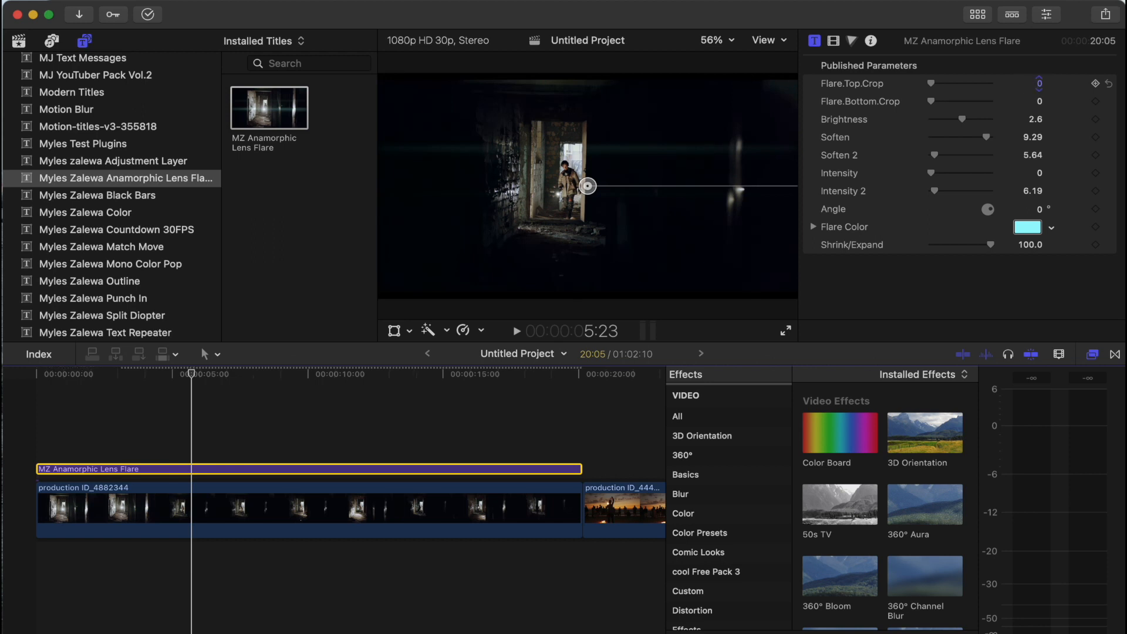
drag(933, 82, 991, 82)
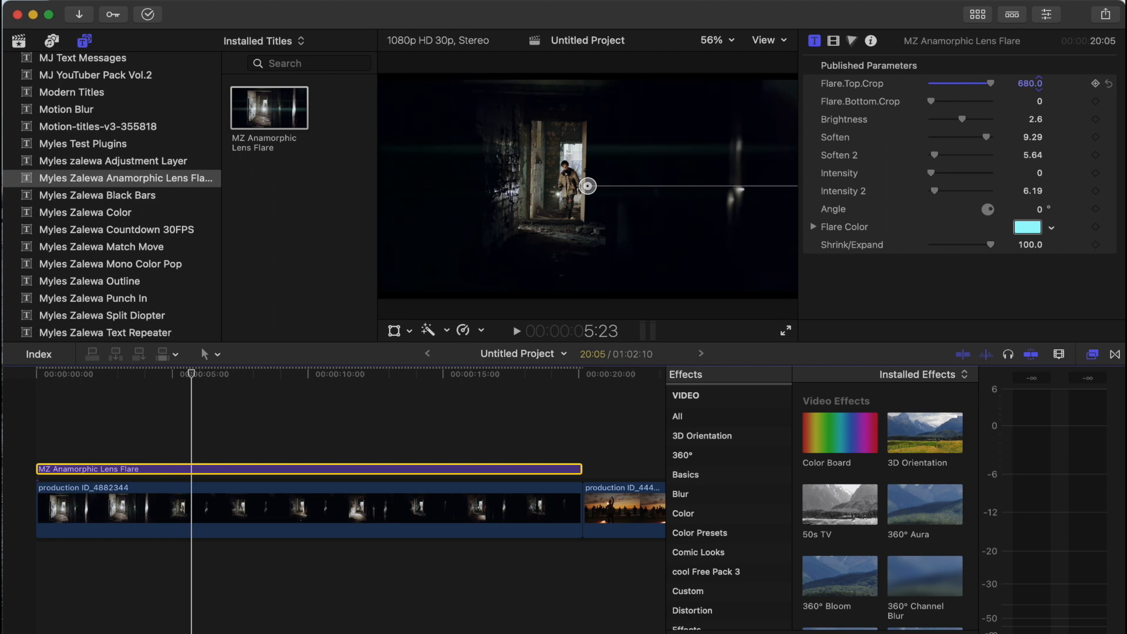
drag(978, 82, 996, 83)
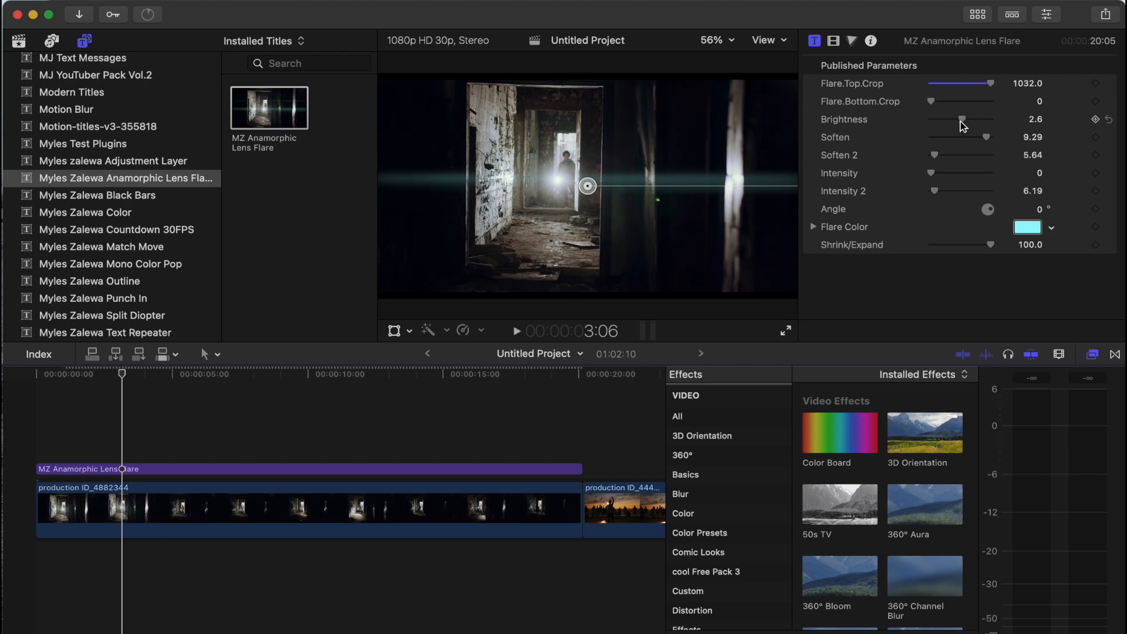
Nudge the flare's Brightness slider up, then settle it at 1.72
drag(960, 120, 978, 120)
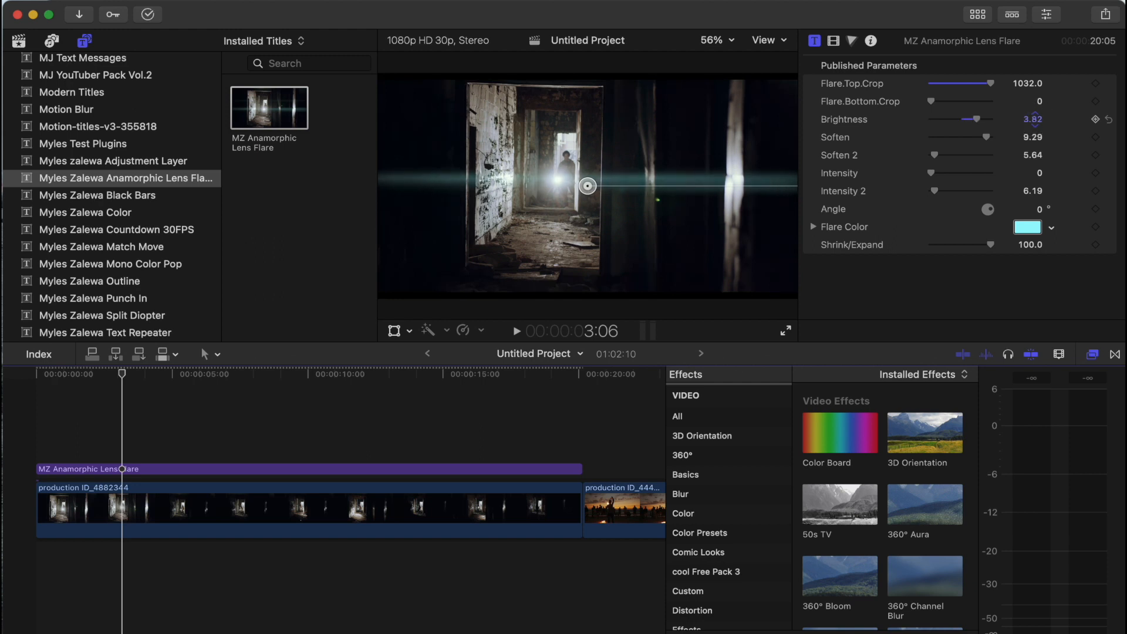
drag(967, 118, 949, 119)
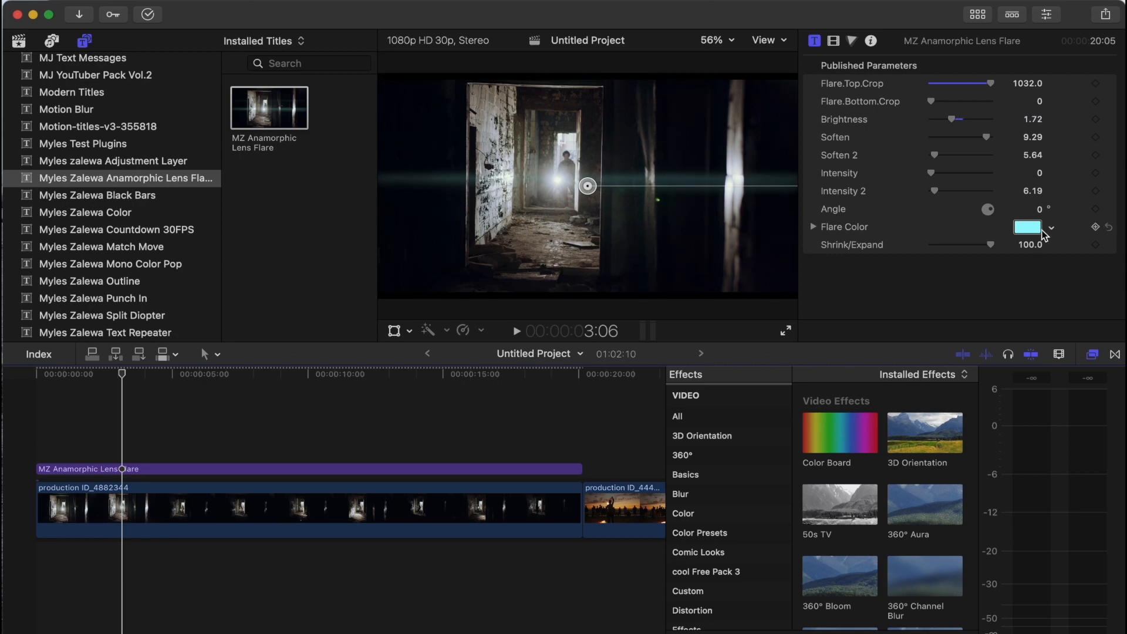
Pick a green flare colour from the Colors spectrum and dim brightness to 1.03
click(1028, 226)
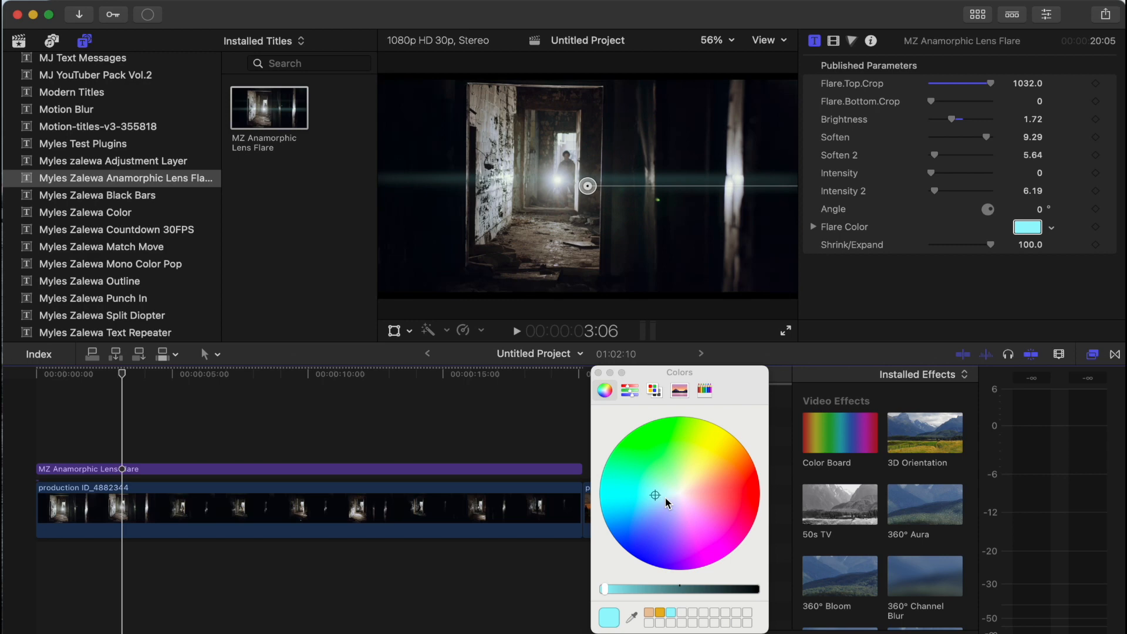
click(654, 390)
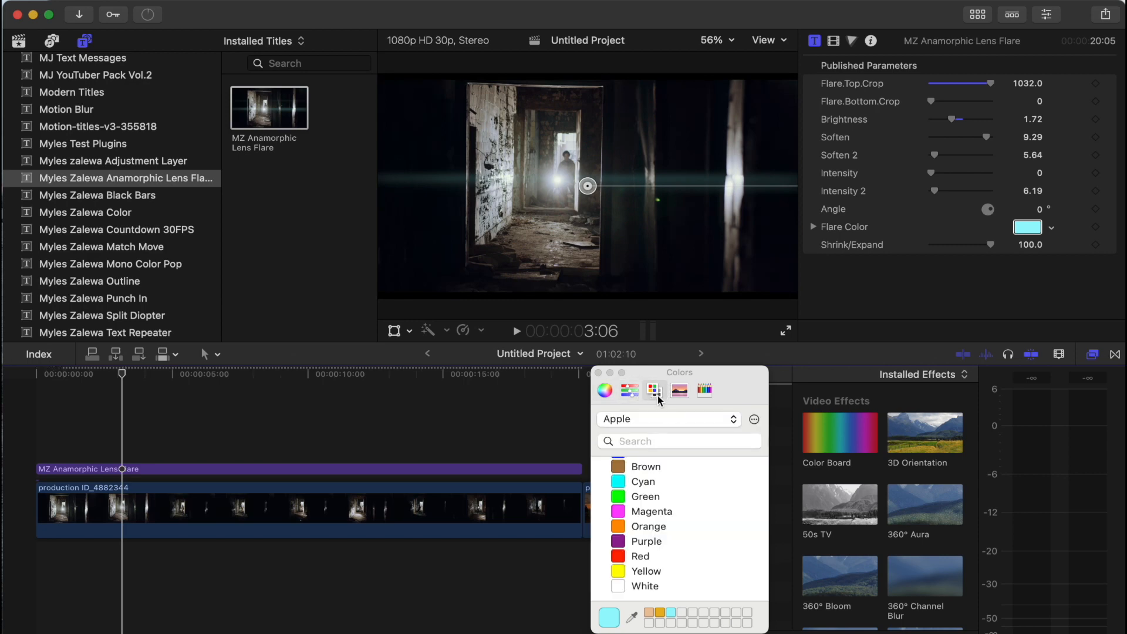
click(652, 390)
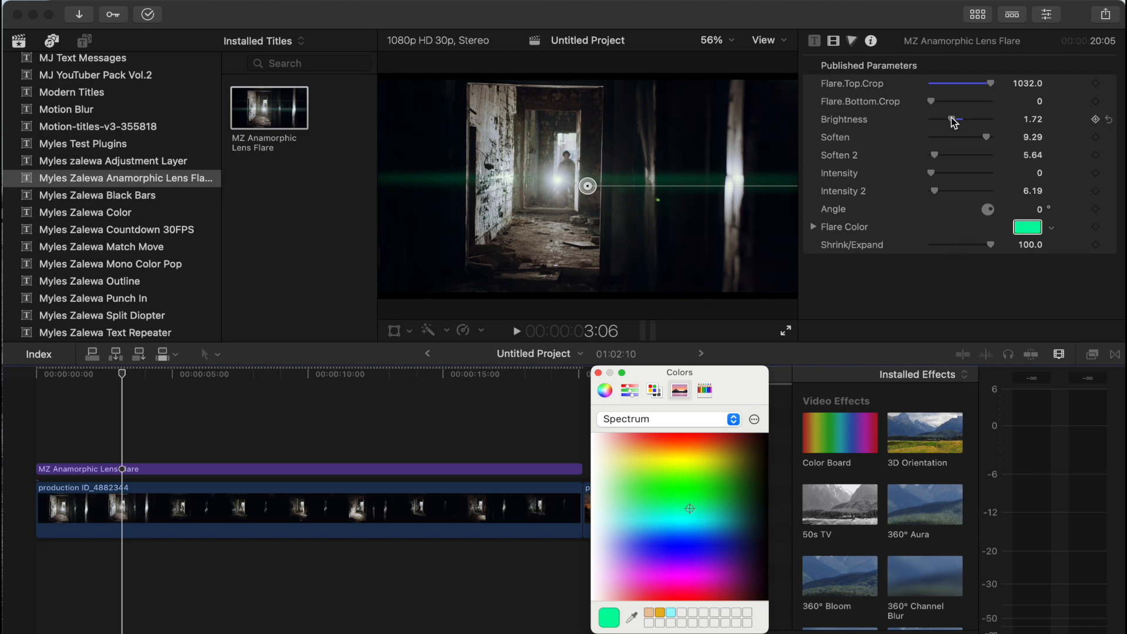
drag(959, 120, 948, 120)
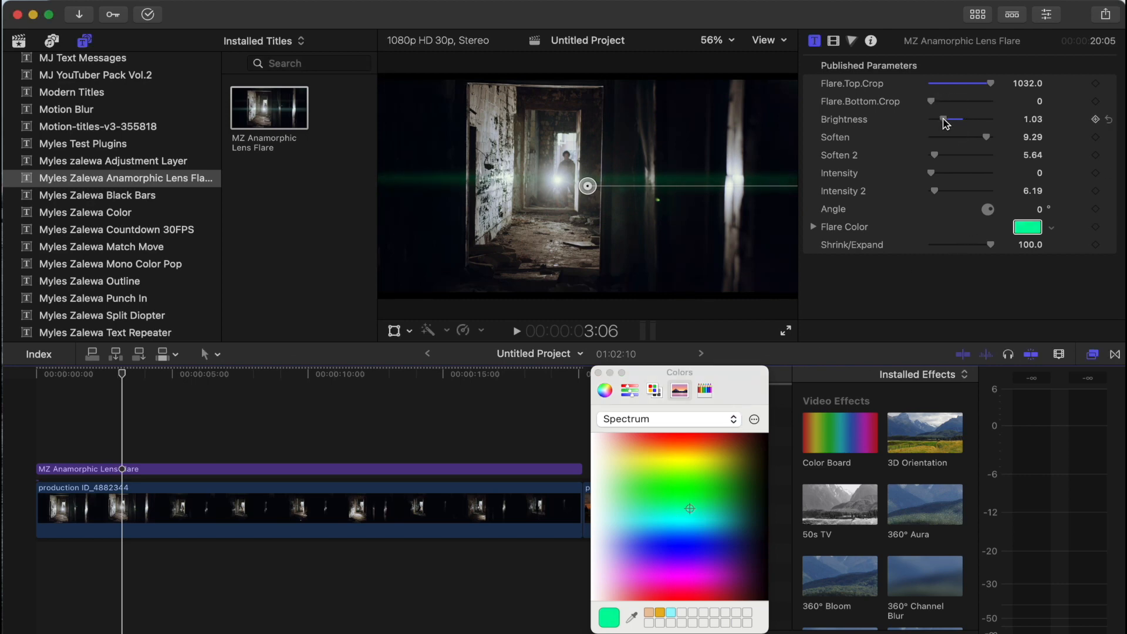
Test the Shrink/Expand slider down to minimum and restore it to 100
drag(1007, 245, 985, 245)
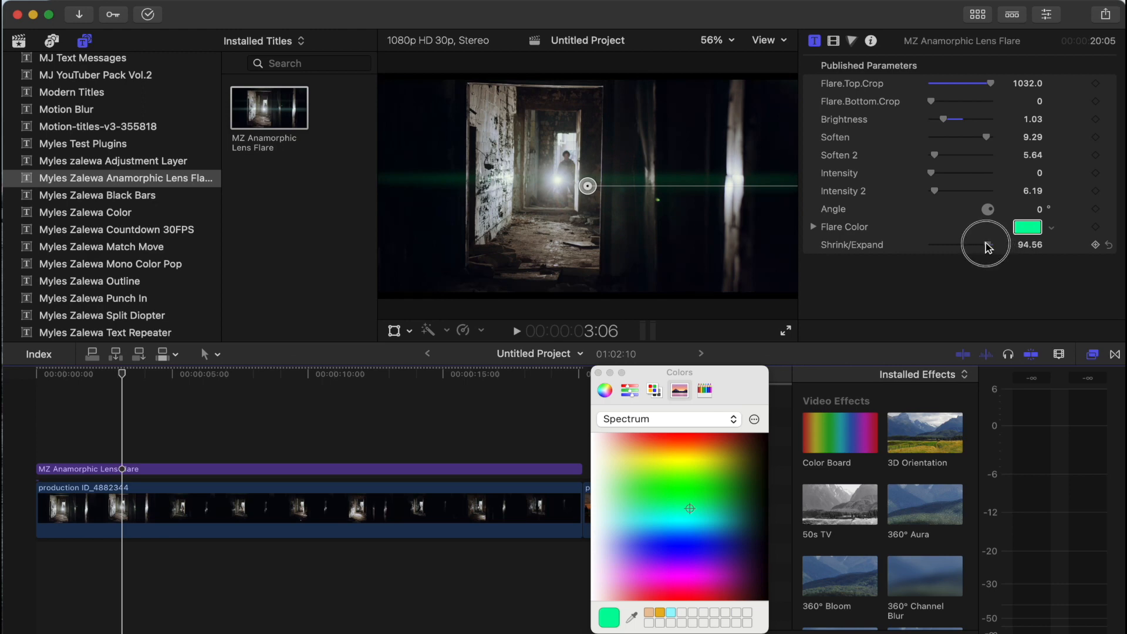
drag(988, 244, 930, 244)
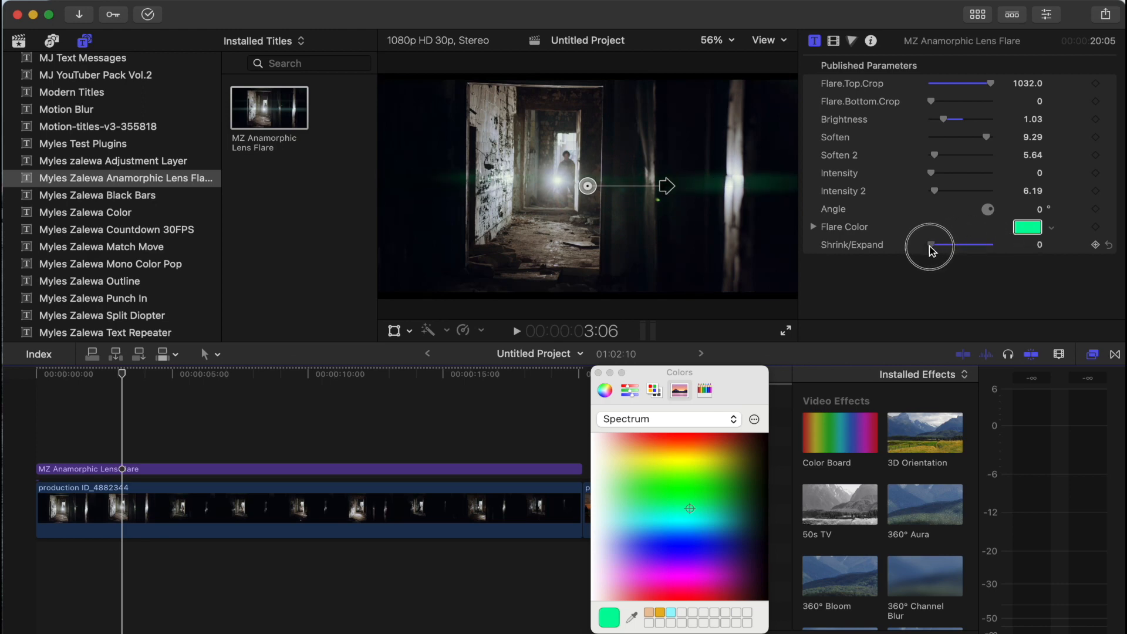
drag(930, 245, 949, 245)
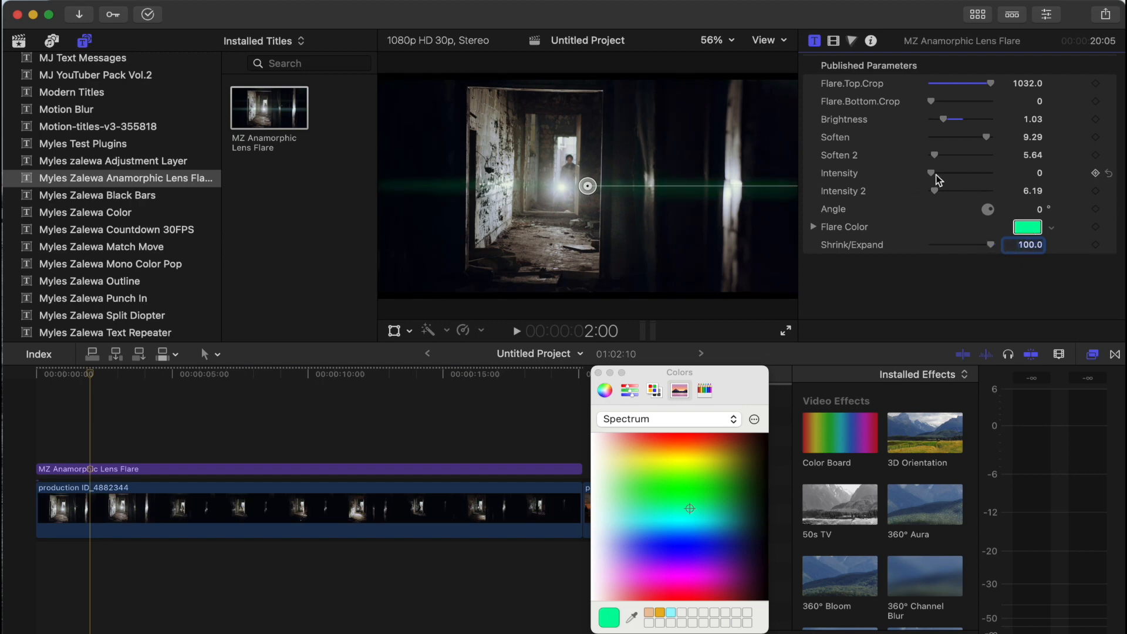
Set Soften 2 to 23.33, lower Soften, raise Intensity to 0.25 and Intensity 2 to 9.75
drag(934, 155, 945, 155)
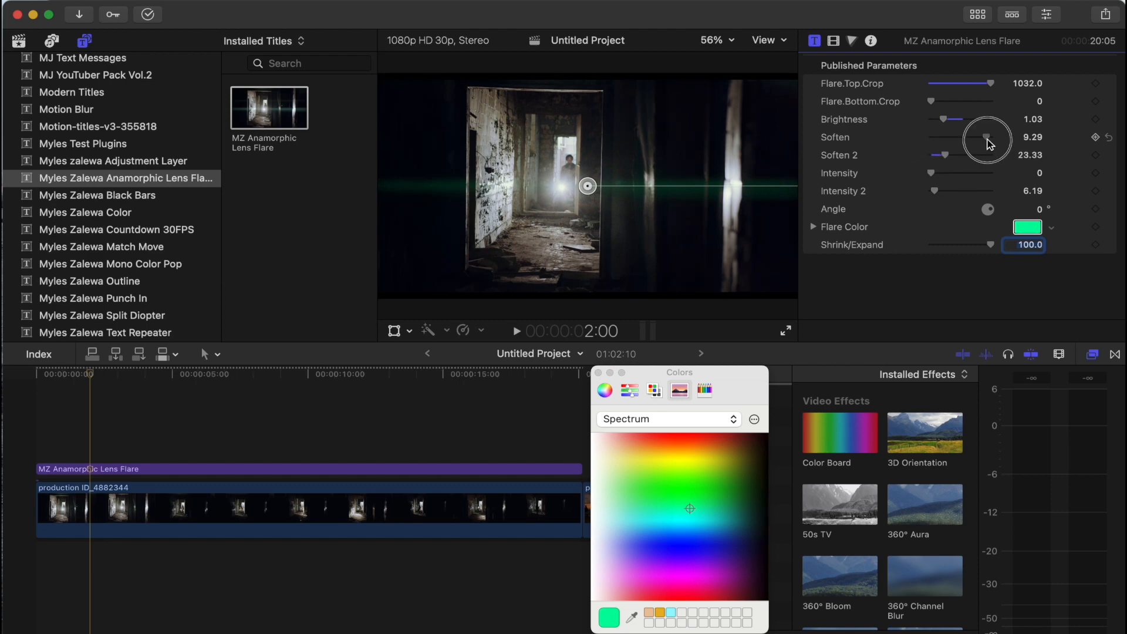
drag(988, 137, 958, 137)
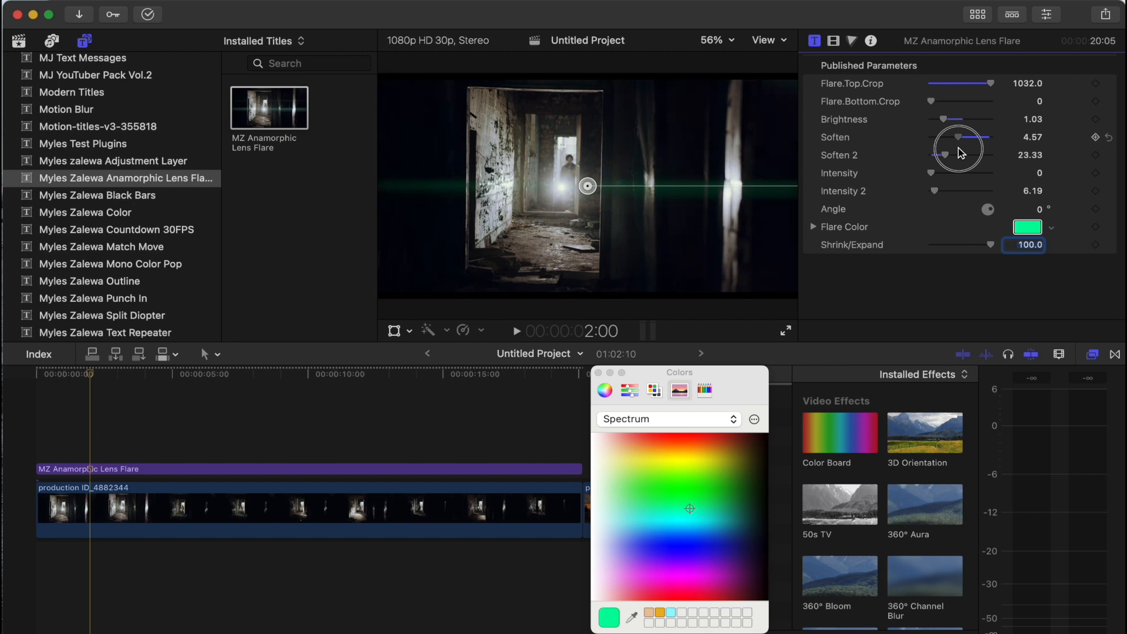
drag(960, 155, 935, 172)
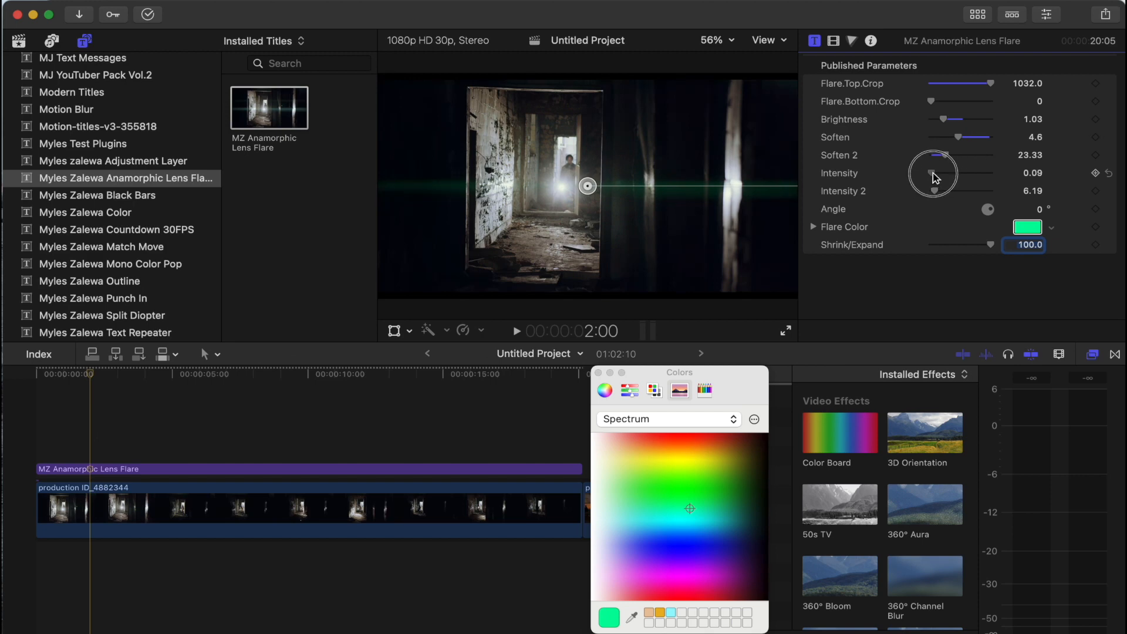
drag(934, 176, 934, 193)
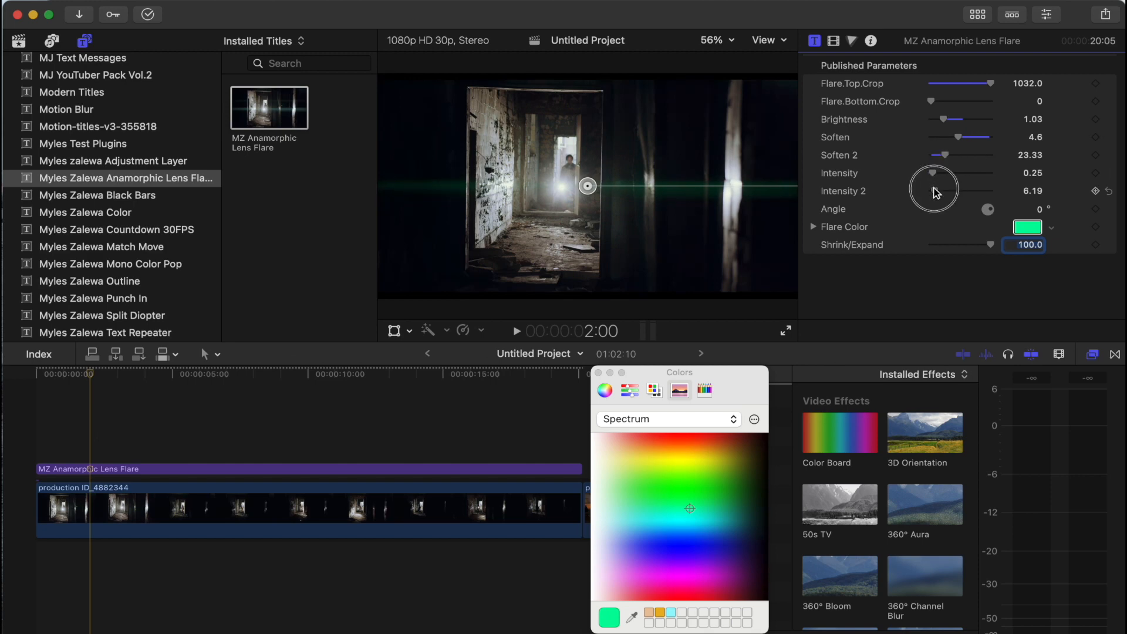
drag(934, 190, 949, 183)
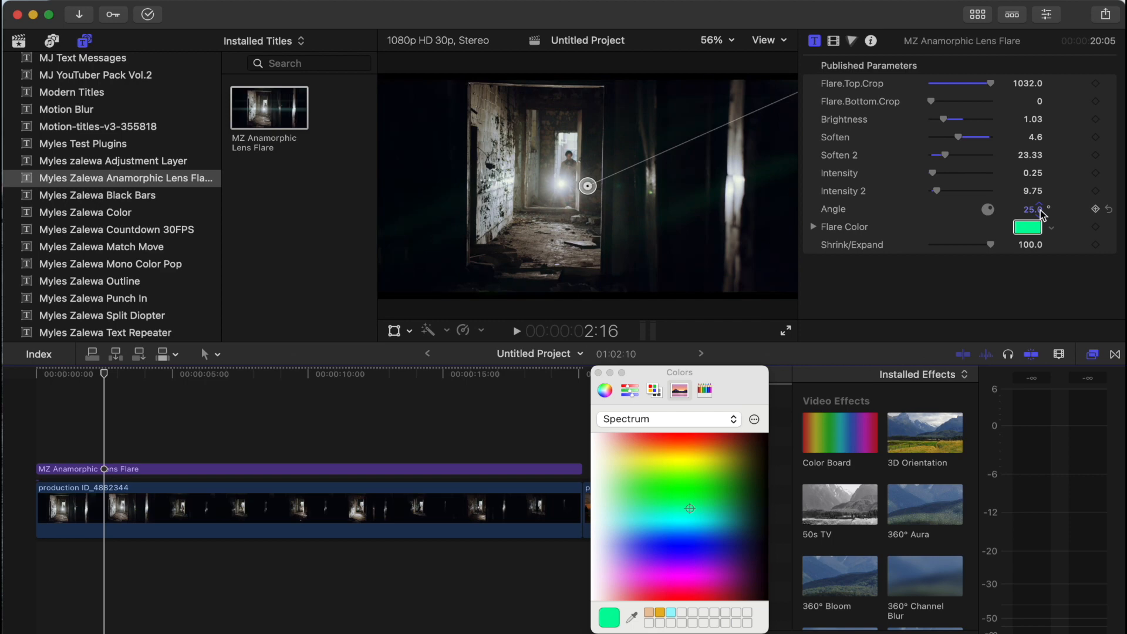
Reset the flare angle to zero and raise its brightness to 2.92
click(1029, 209)
text(0)
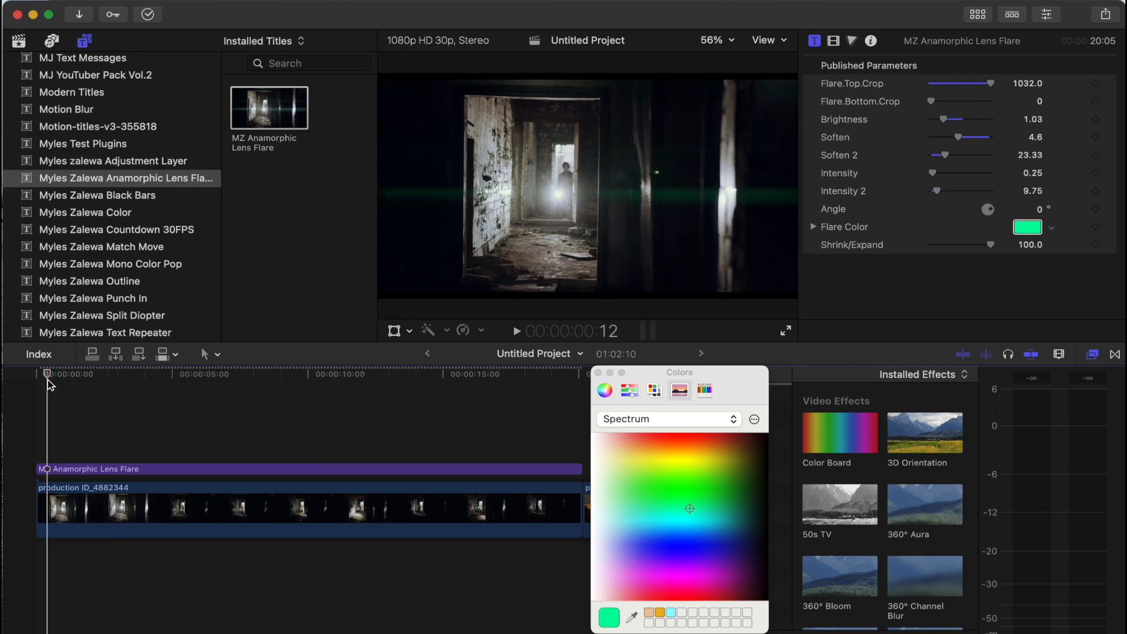
click(517, 331)
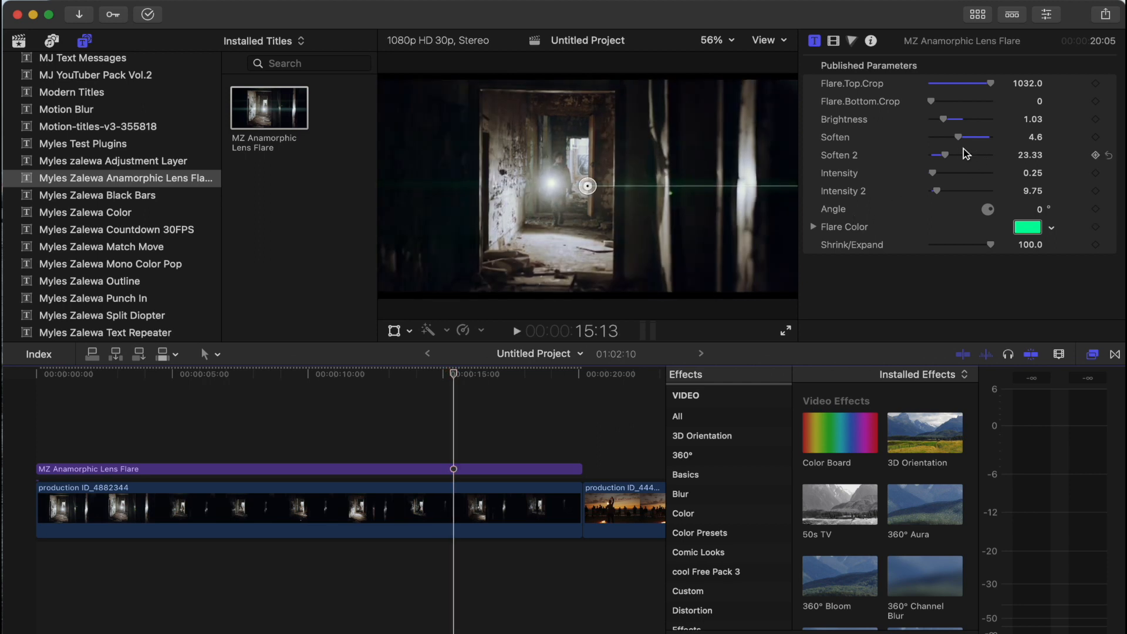
drag(960, 120, 975, 120)
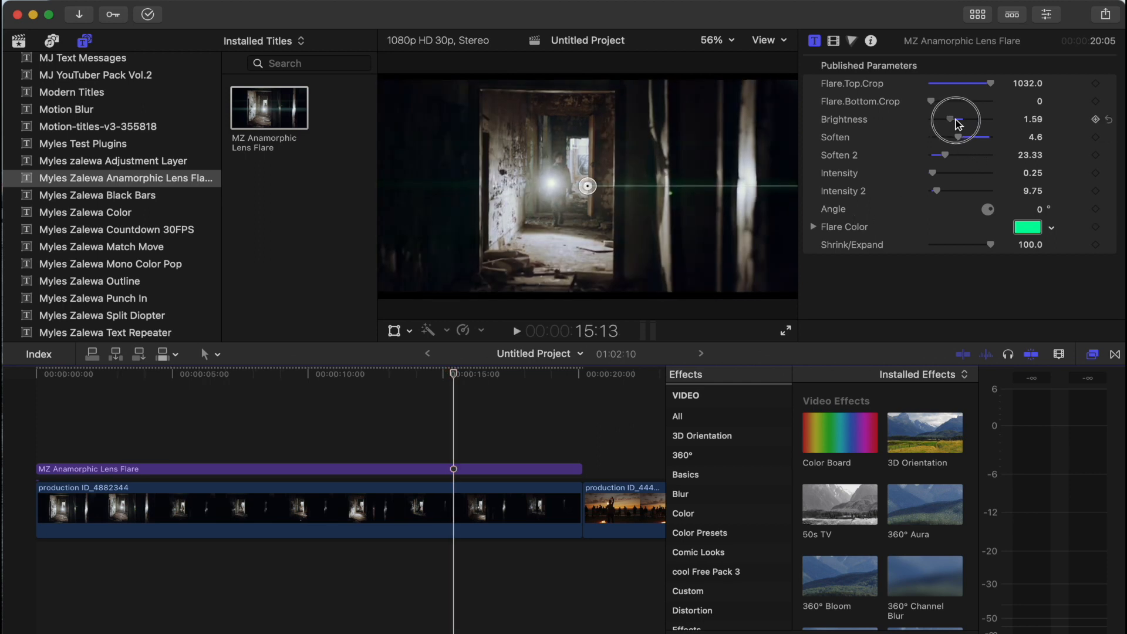
drag(954, 119, 967, 120)
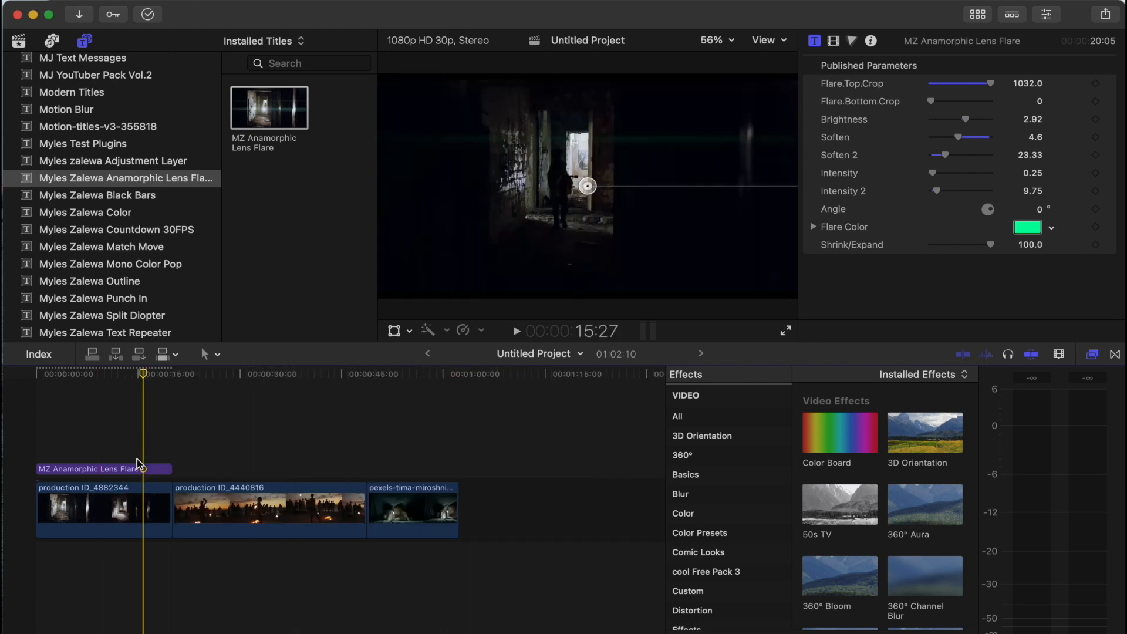
Add the lens flare title over the sunset clip and raise its bottom crop to 828
click(269, 108)
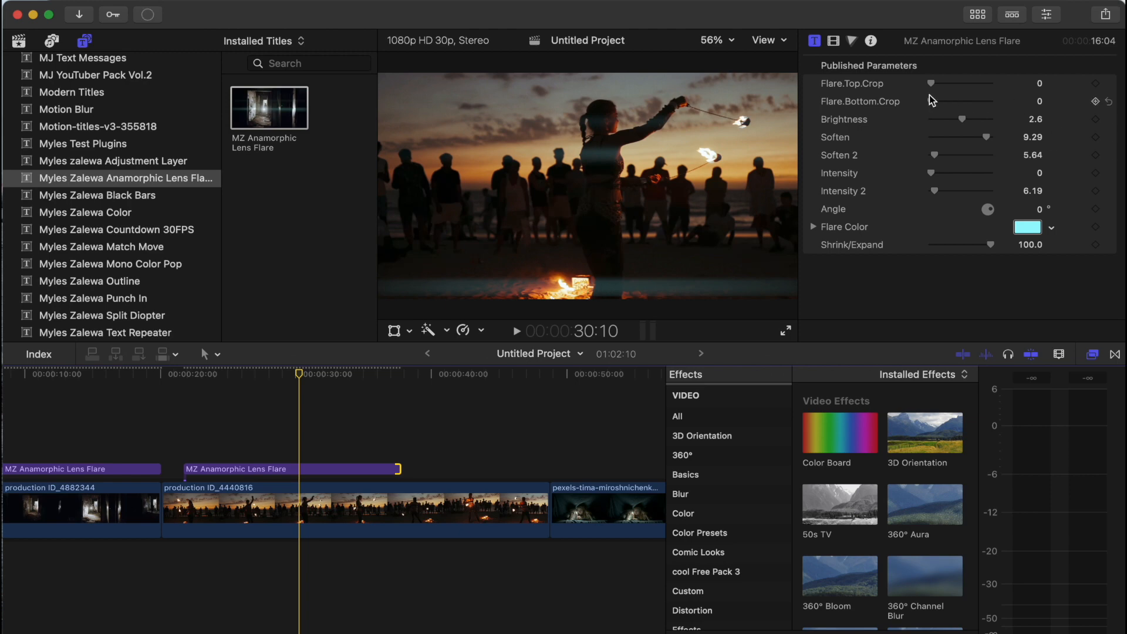
drag(923, 101, 991, 101)
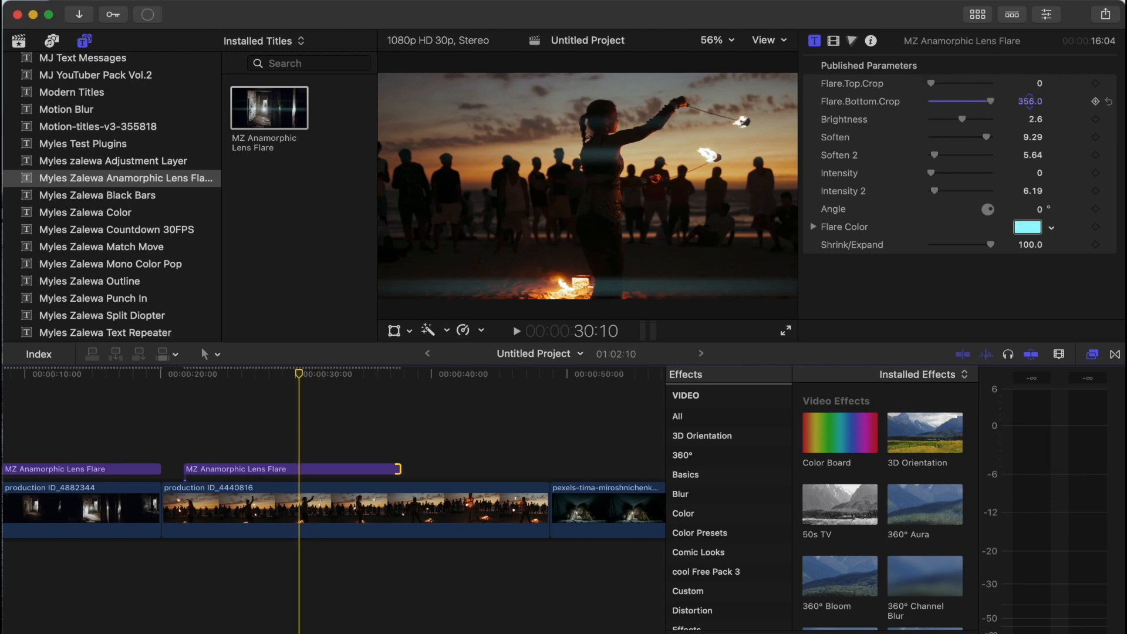
drag(963, 101, 985, 101)
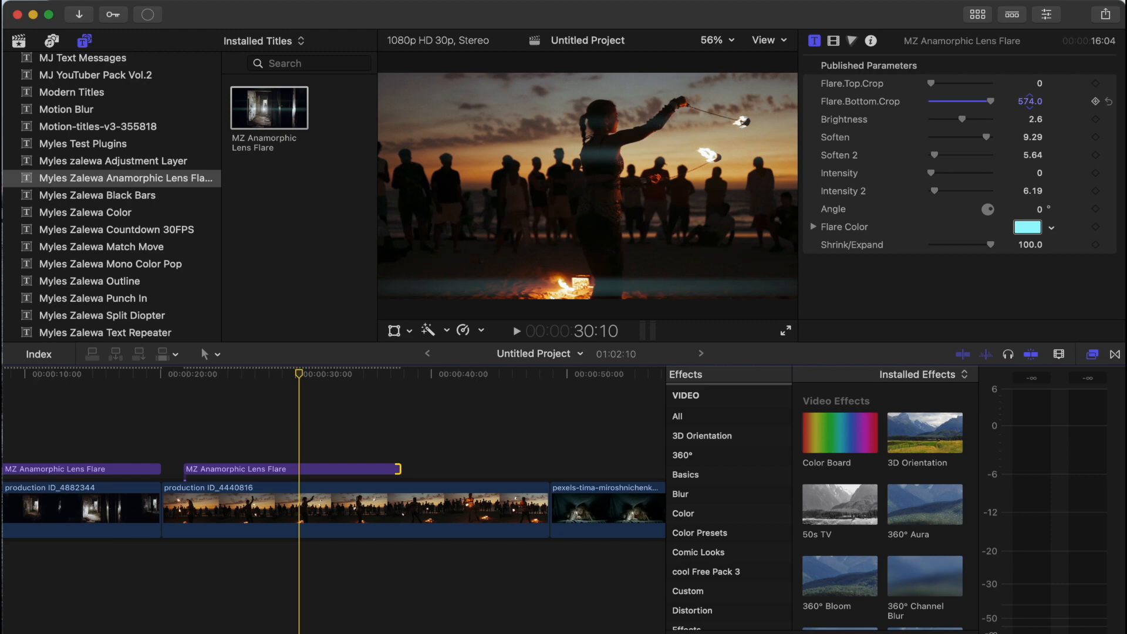
drag(963, 101, 988, 101)
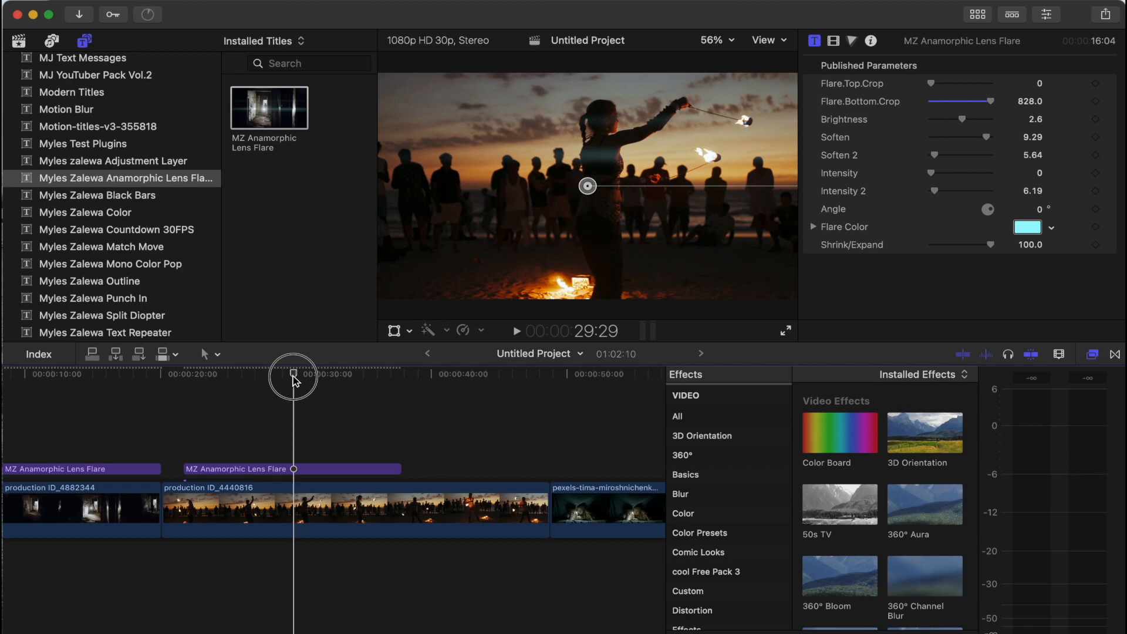
Recolour the sunset clip's flare a darker orange and lower its brightness
drag(291, 377, 284, 377)
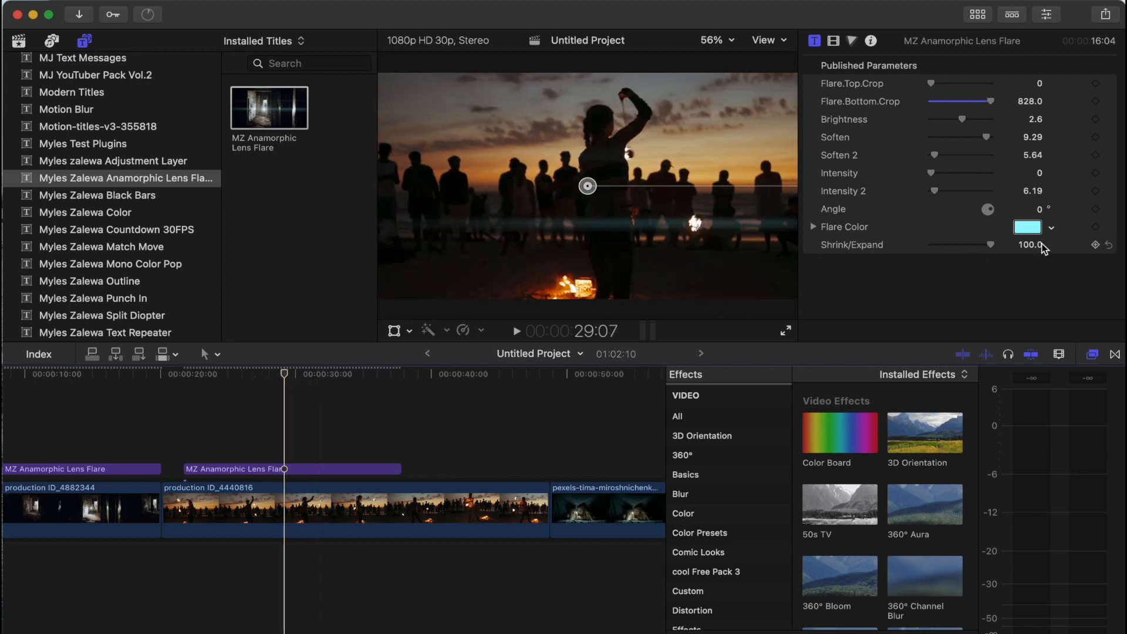
click(1027, 226)
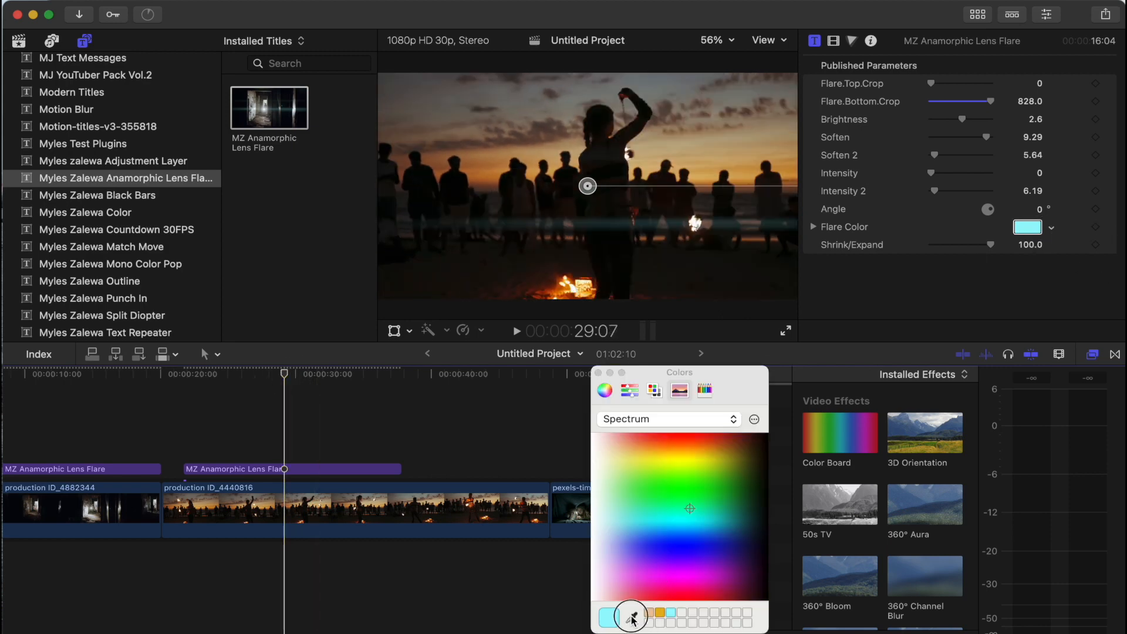
click(631, 617)
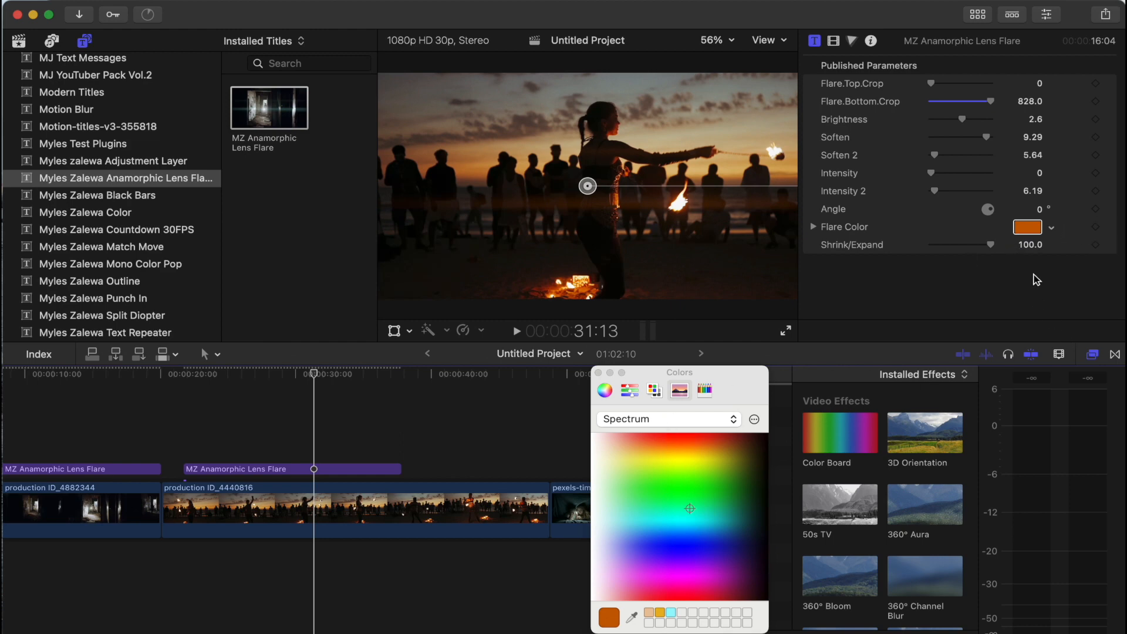
click(1027, 227)
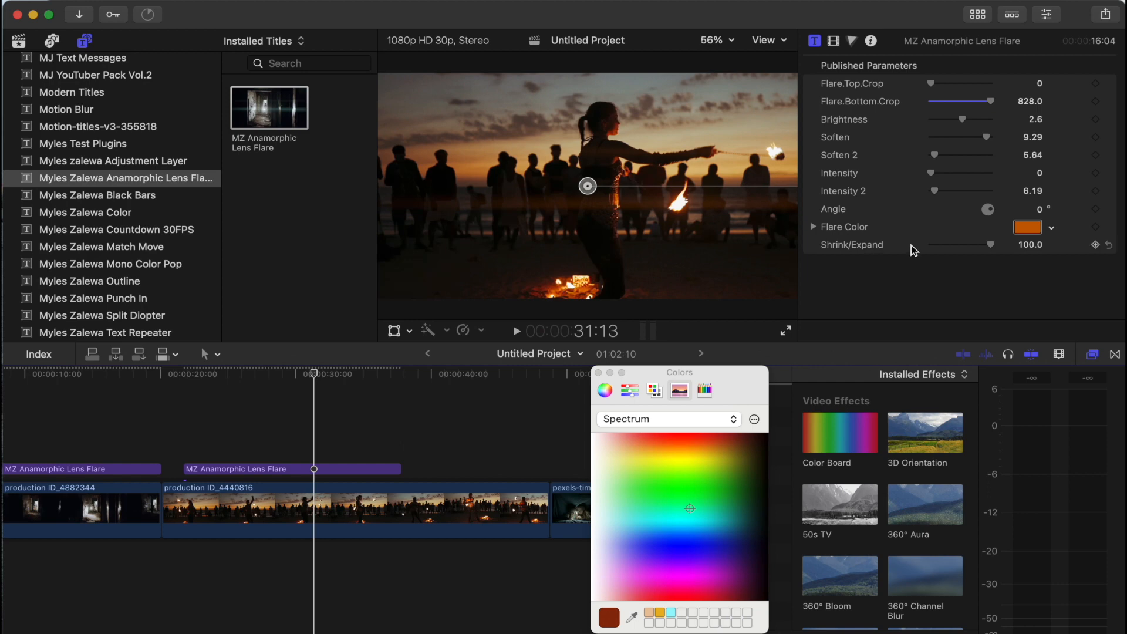
drag(963, 119, 956, 120)
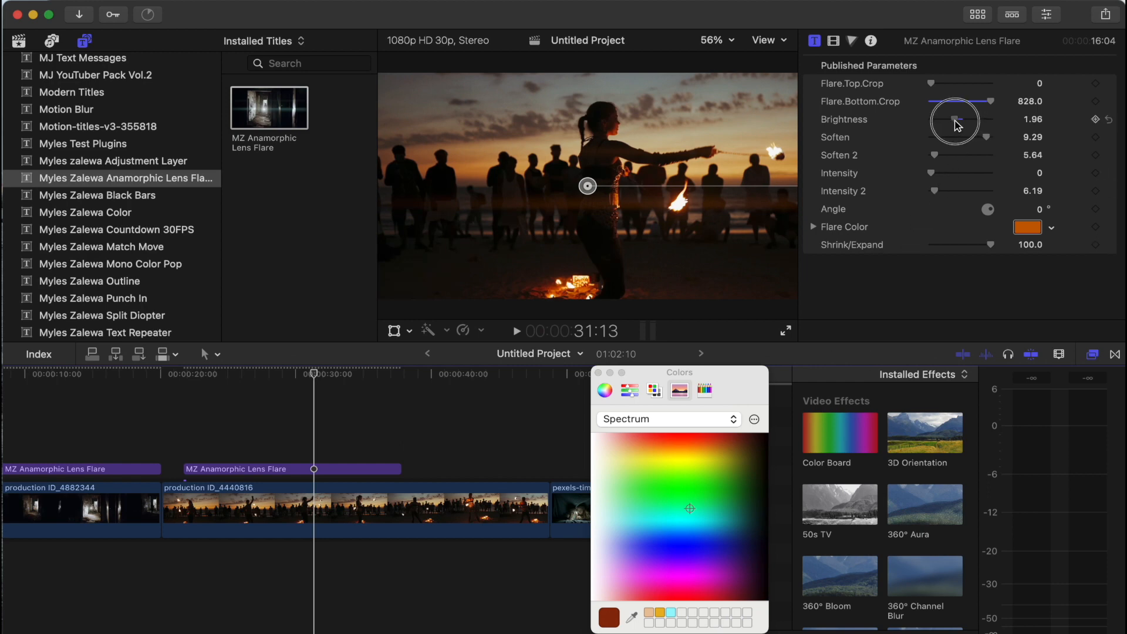
drag(955, 120, 945, 119)
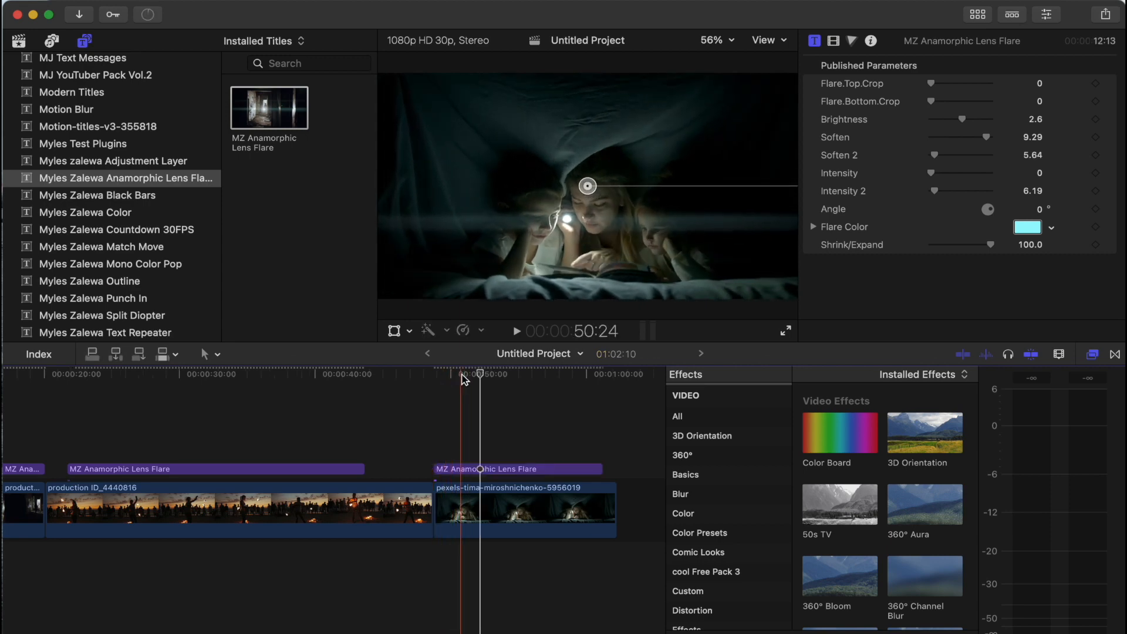
Raise the third flare's brightness and adjust Intensity 2 to about 6.83
click(517, 332)
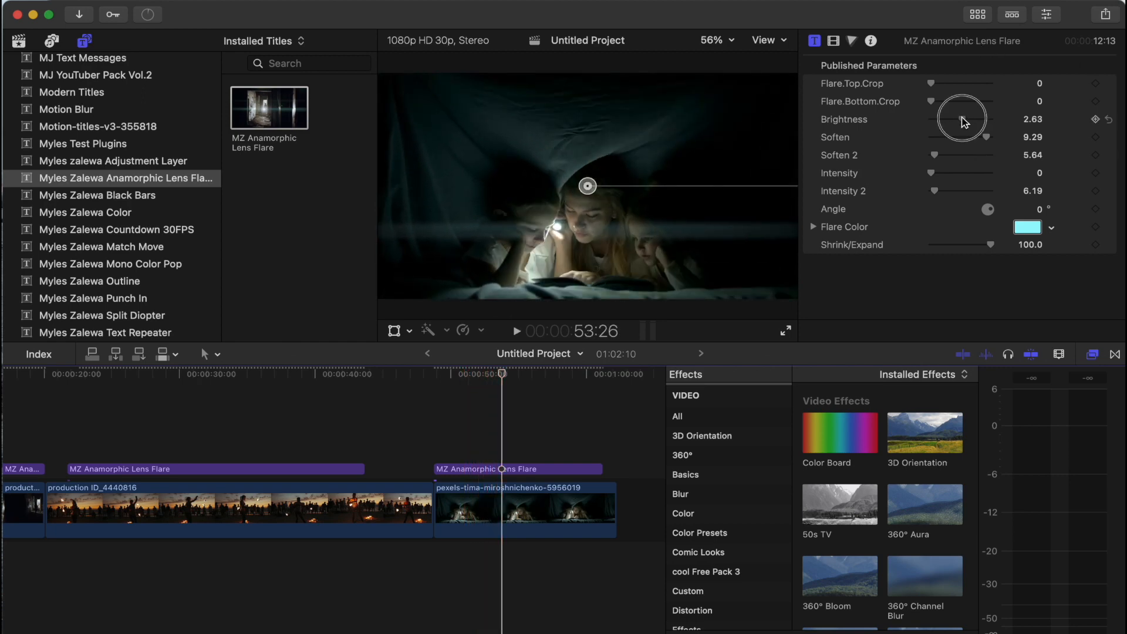
drag(965, 120, 969, 120)
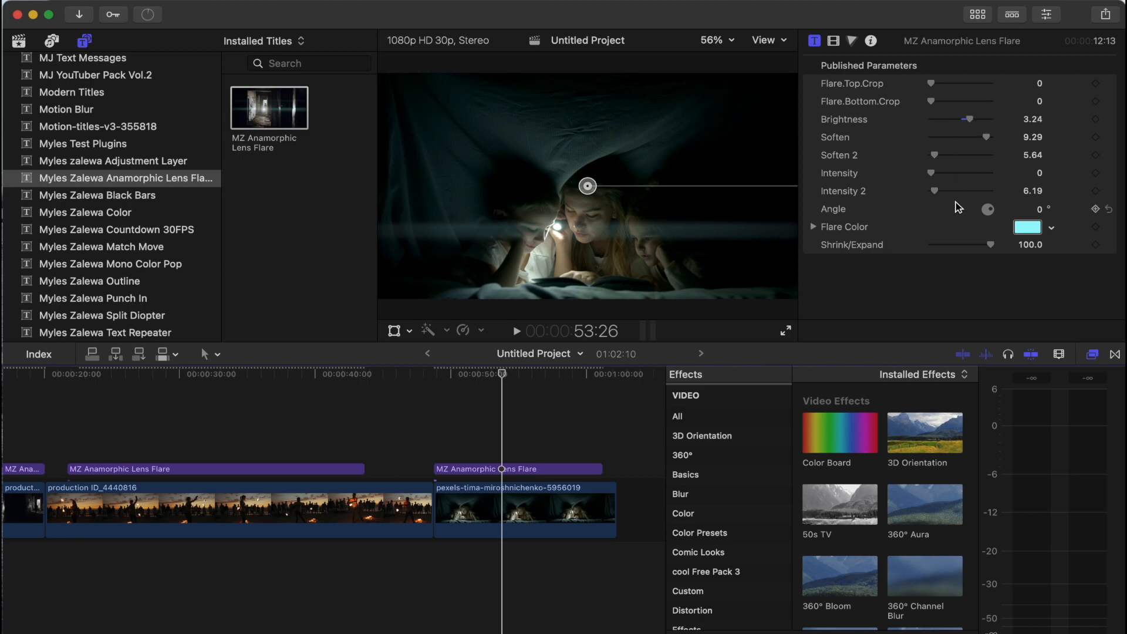
drag(934, 190, 950, 190)
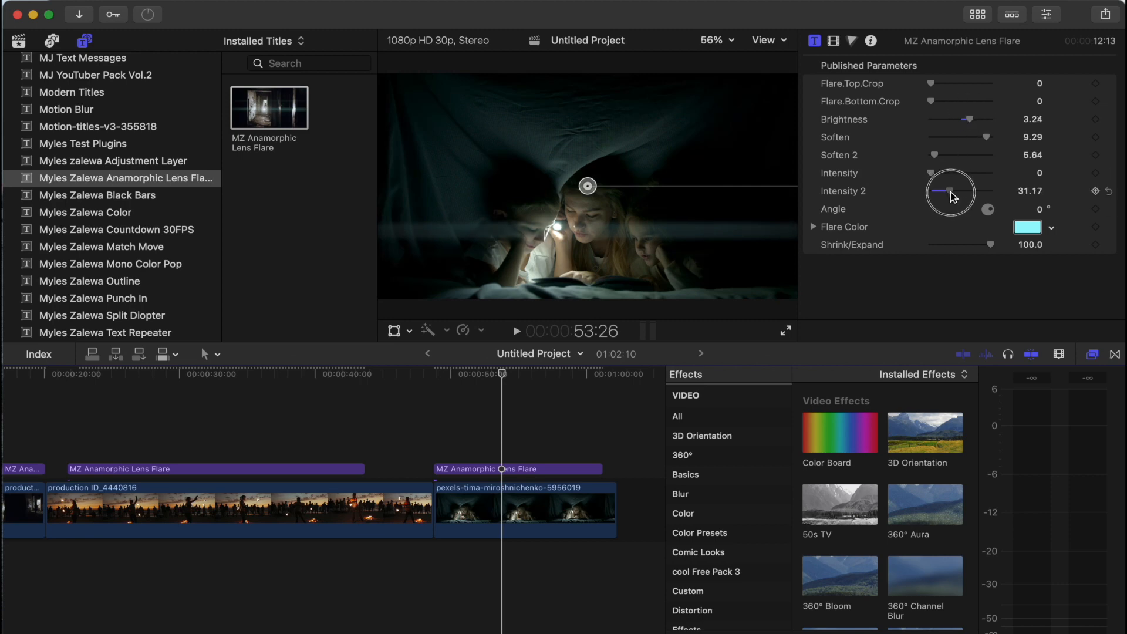
drag(950, 190, 975, 193)
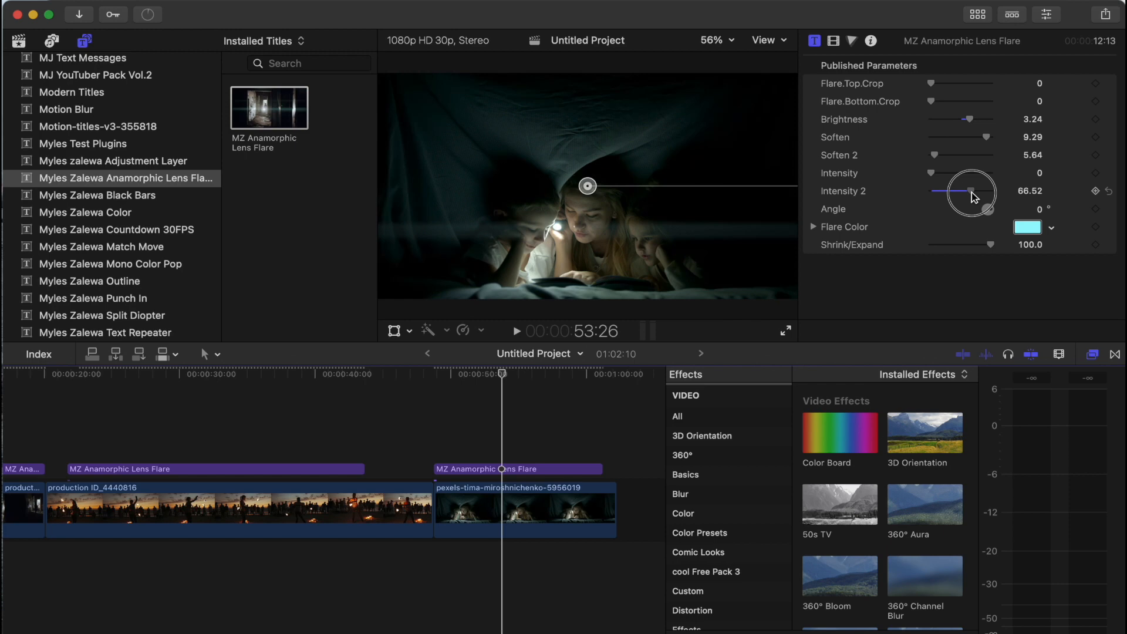
drag(971, 191, 956, 190)
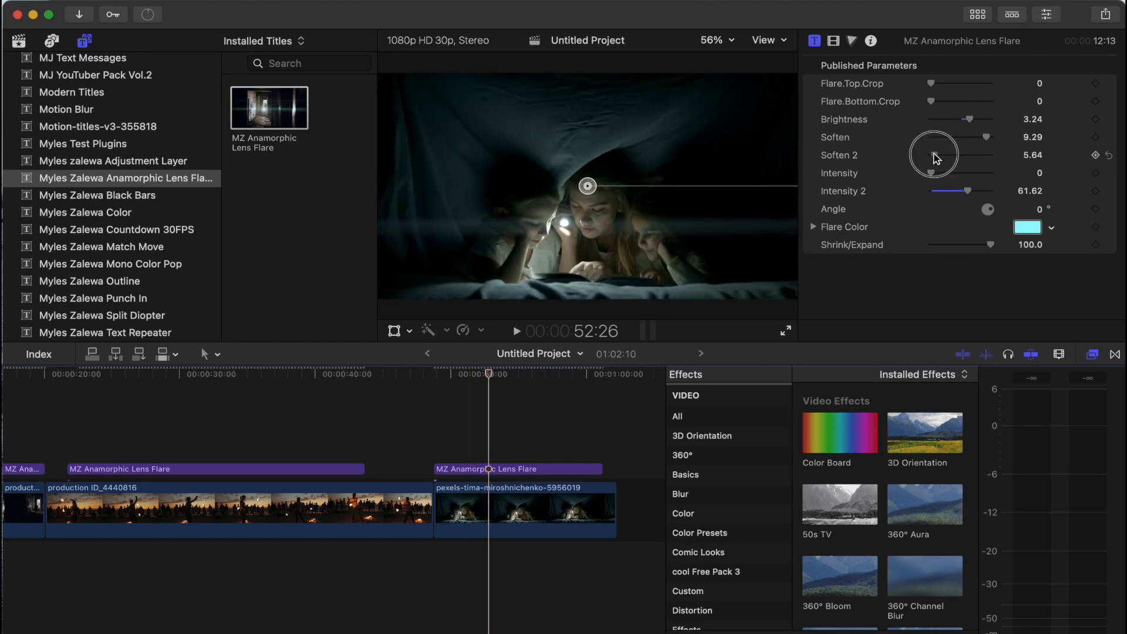
Set Soften 2 to 67.94 and push brightness up to 4.63
drag(934, 155, 971, 155)
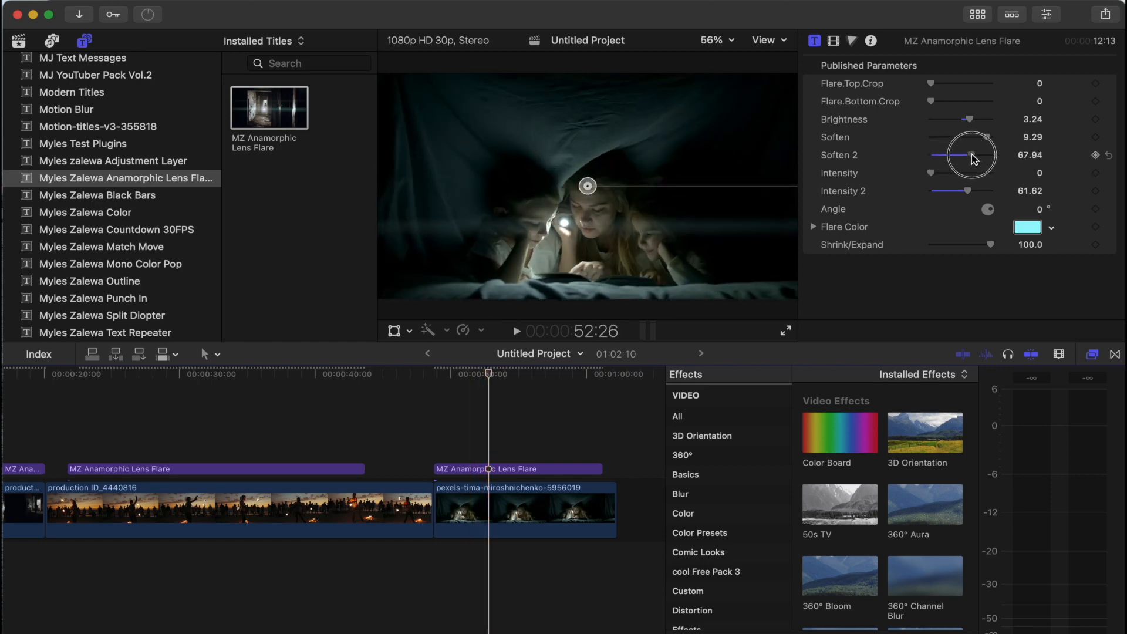
drag(959, 120, 978, 120)
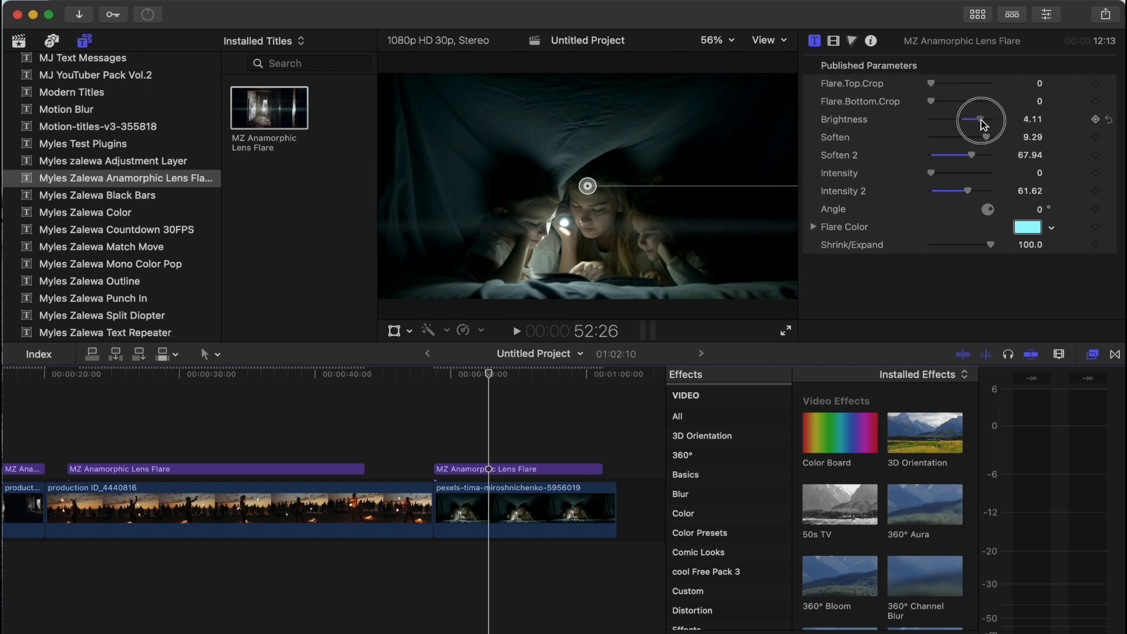
drag(967, 190, 949, 191)
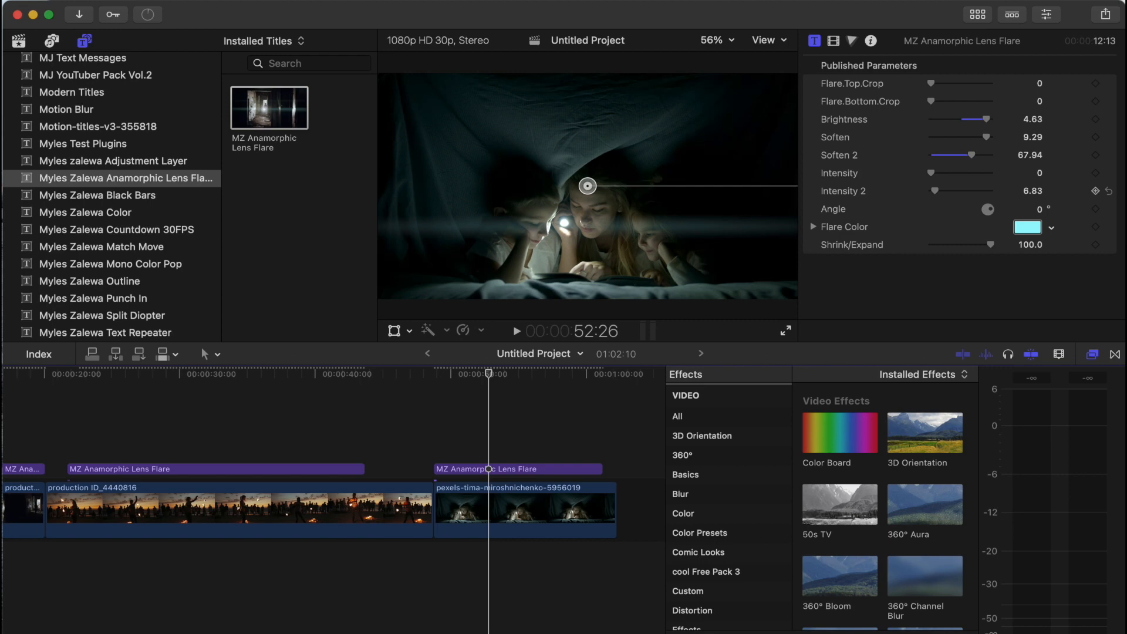
click(515, 331)
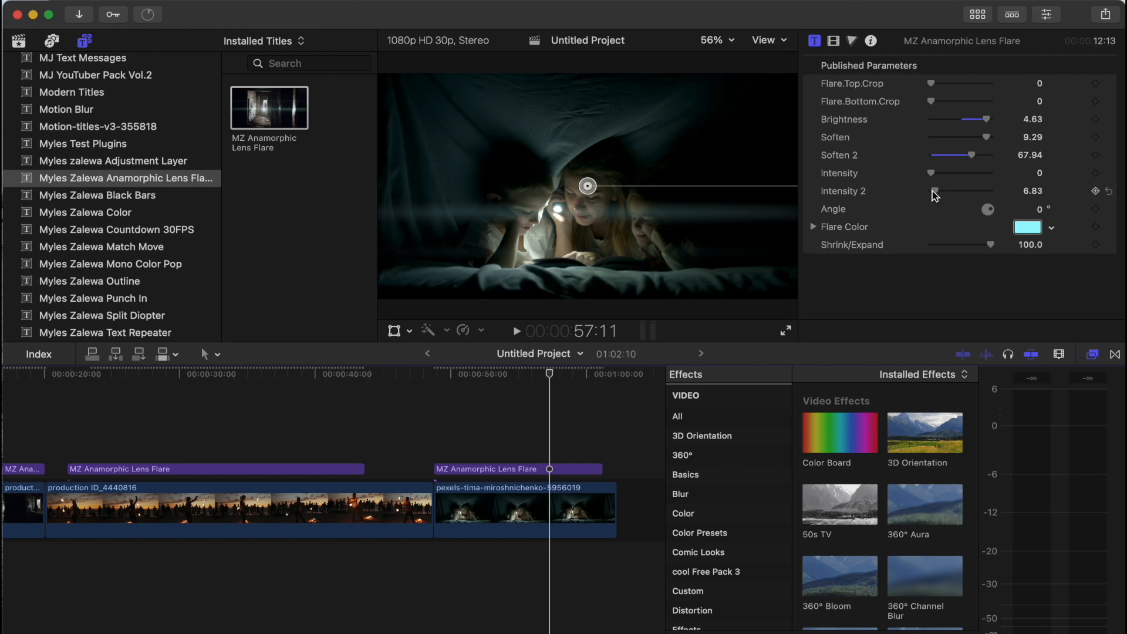
click(518, 468)
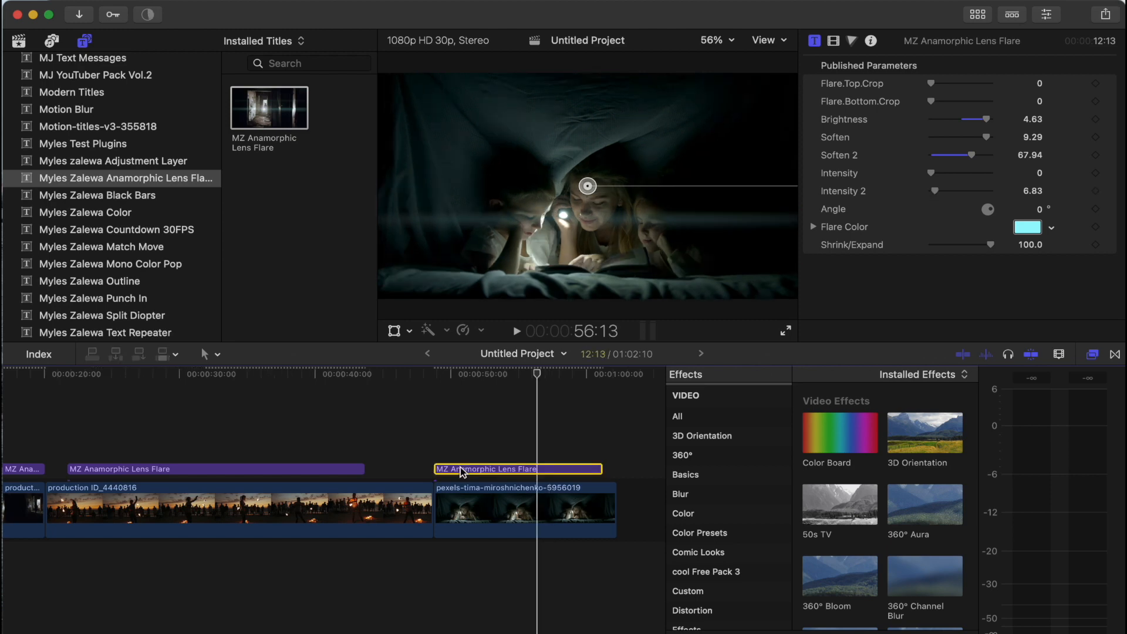